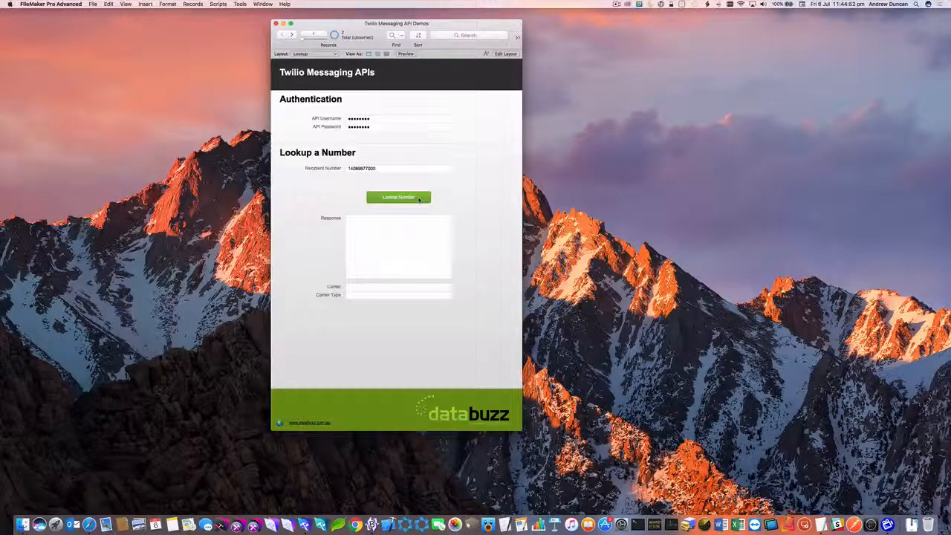
Look up the first recipient number, returning carrier Pacific Bell and type landline.
{"action": "left_click", "coordinate": [398, 196]}
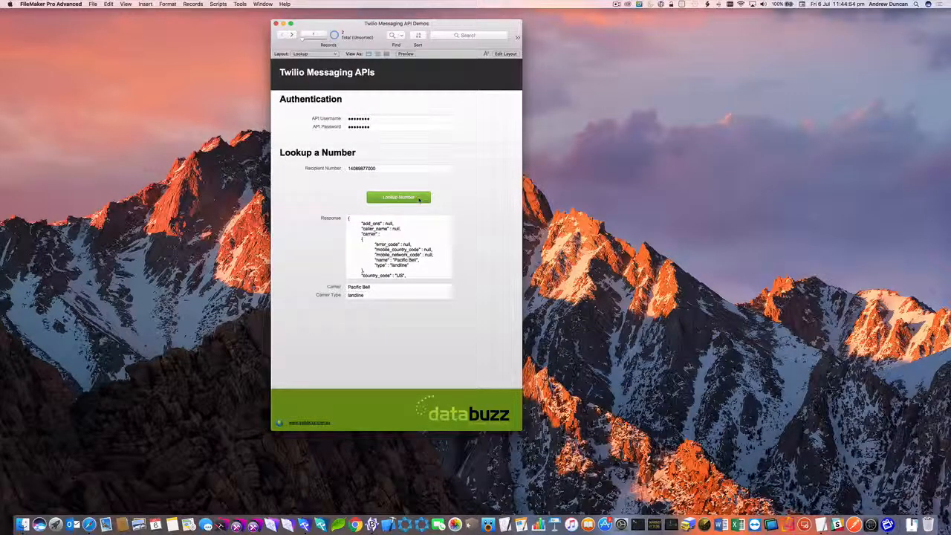
{"action": "left_click", "coordinate": [399, 196]}
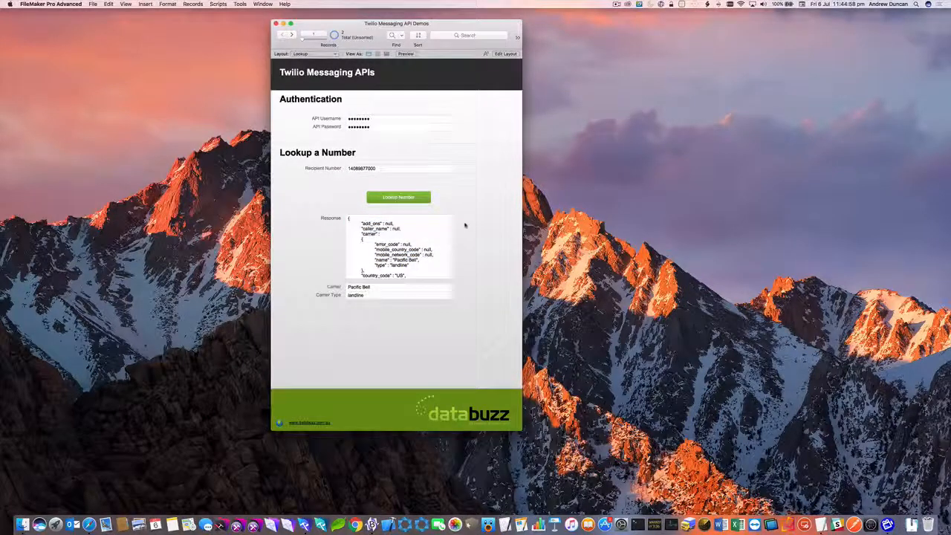
{"action": "mouse_move", "coordinate": [375, 288]}
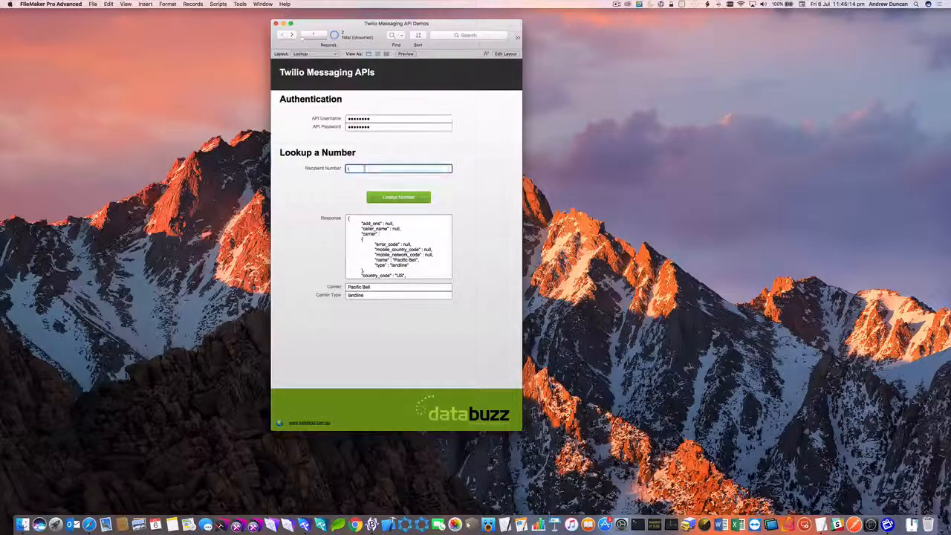
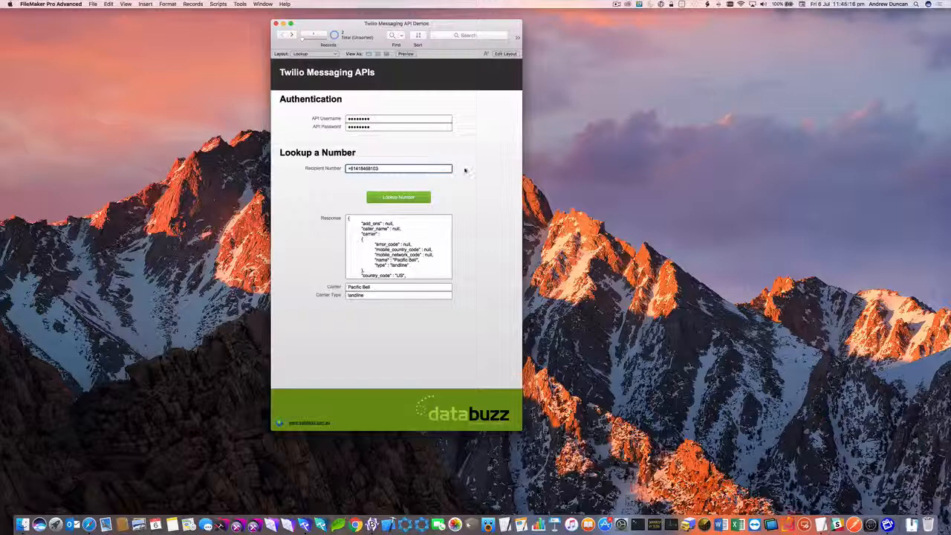
{"action": "left_click", "coordinate": [398, 197]}
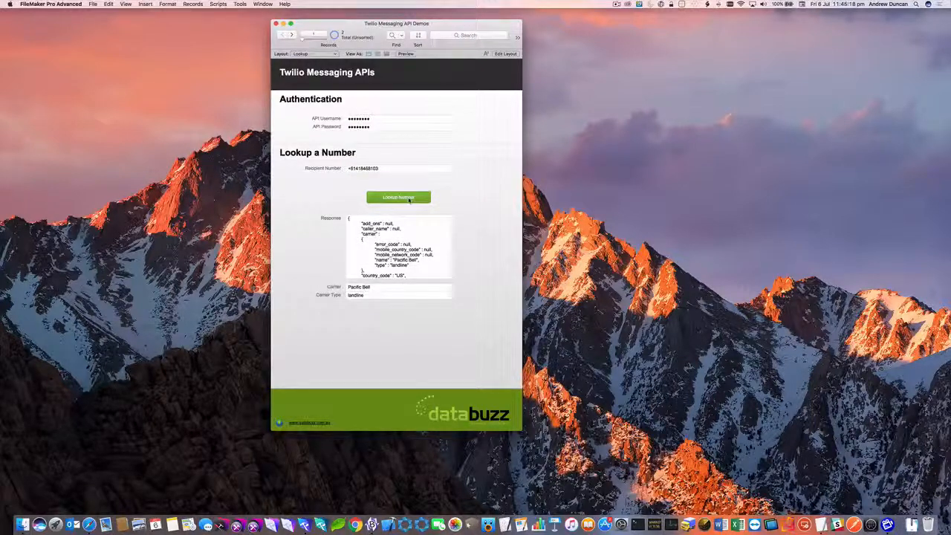
{"action": "left_click", "coordinate": [398, 196]}
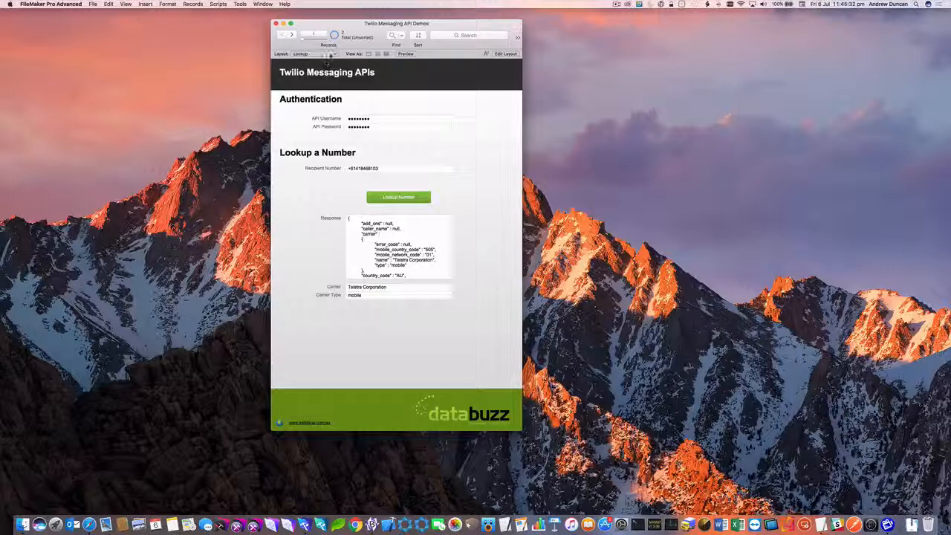
Switch to the Replies layout and fetch the two incoming replies received on the chosen date.
{"action": "left_click", "coordinate": [315, 54]}
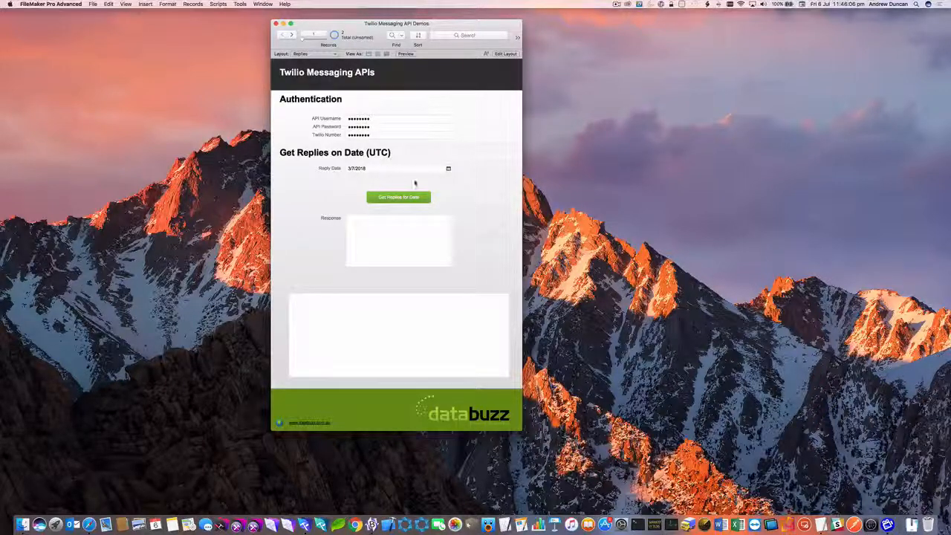
{"action": "left_click", "coordinate": [398, 196]}
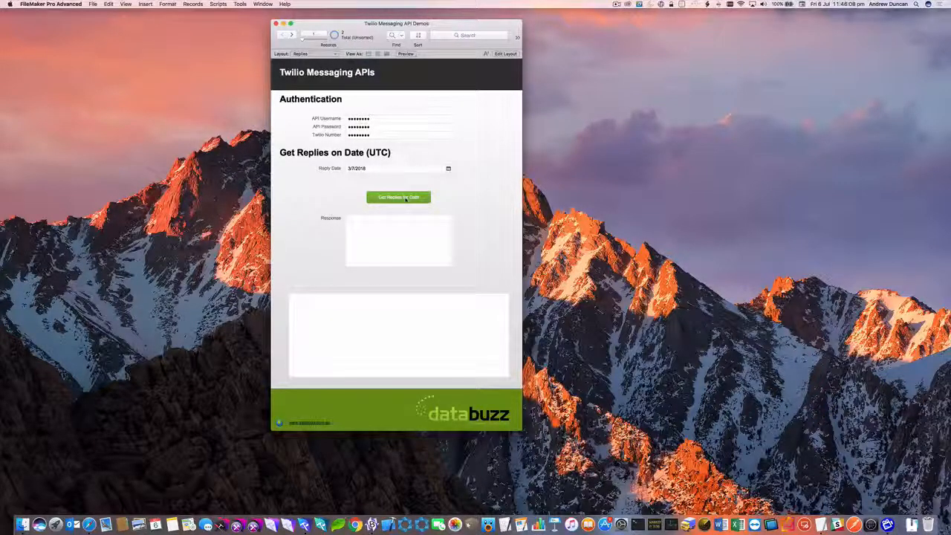
{"action": "left_click", "coordinate": [398, 196]}
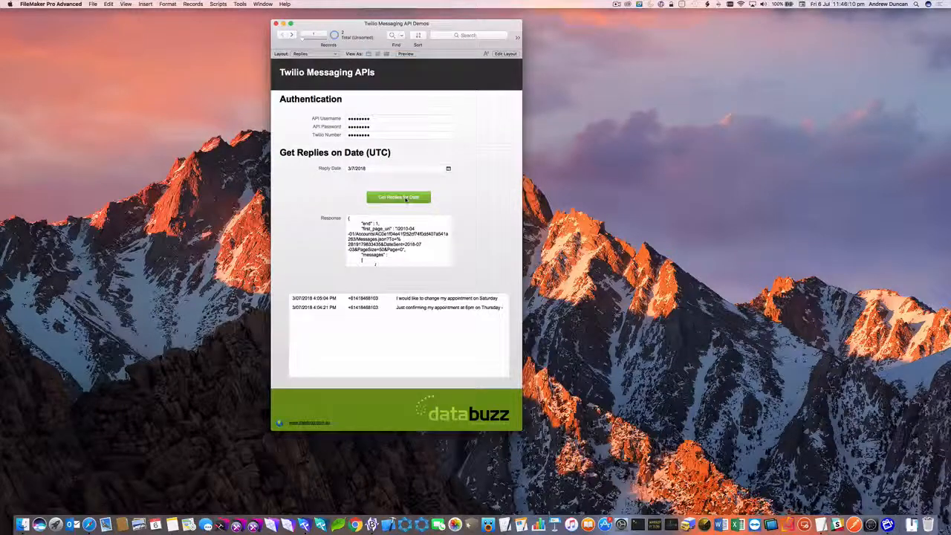